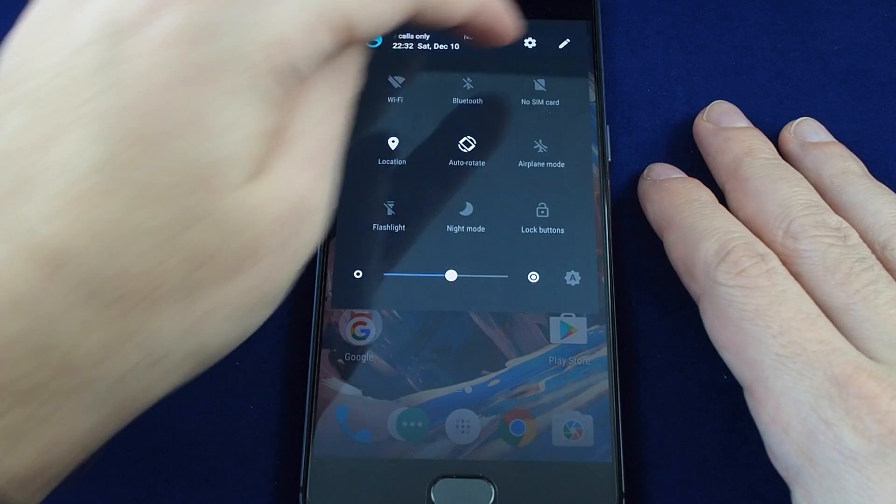
Step: Open the OnePlus Settings app from the quick settings panel
click(530, 43)
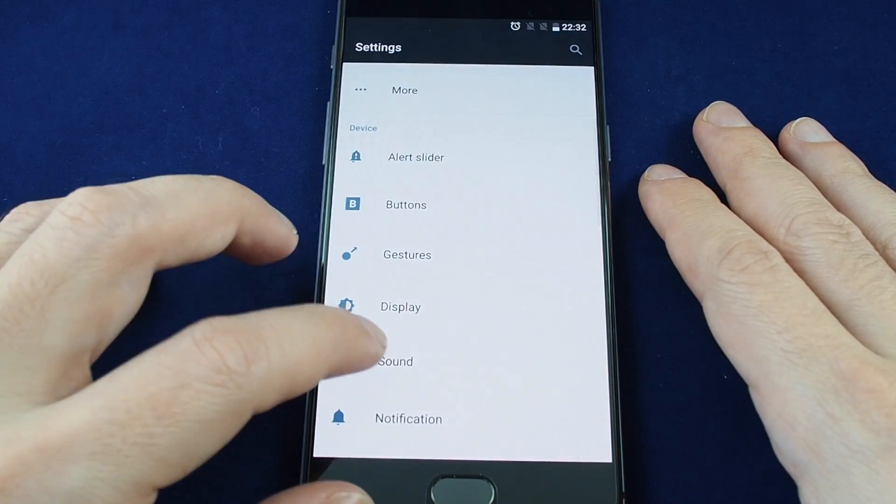
Step: Choose Funky as the phone ringtone under Sound settings
click(394, 362)
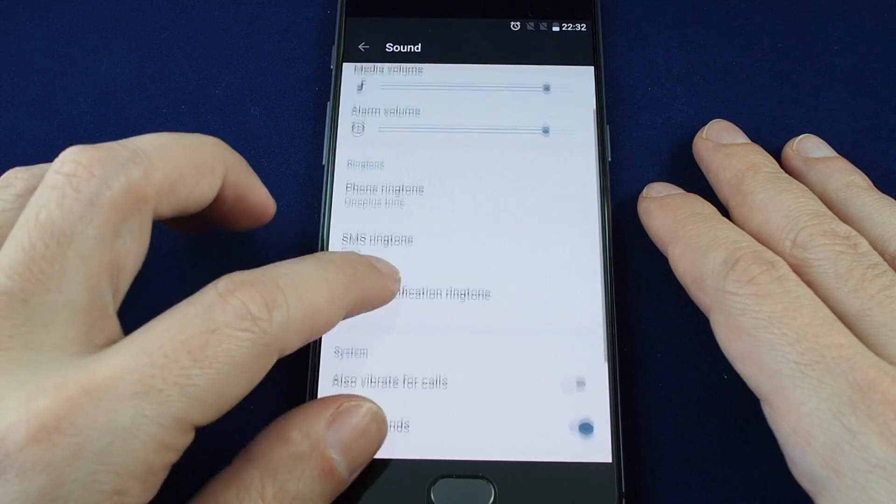
scroll(down, 3)
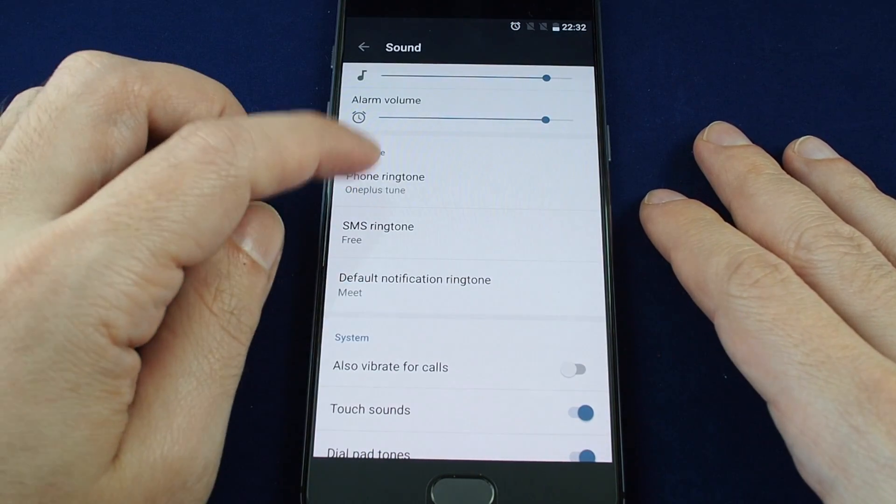
click(385, 176)
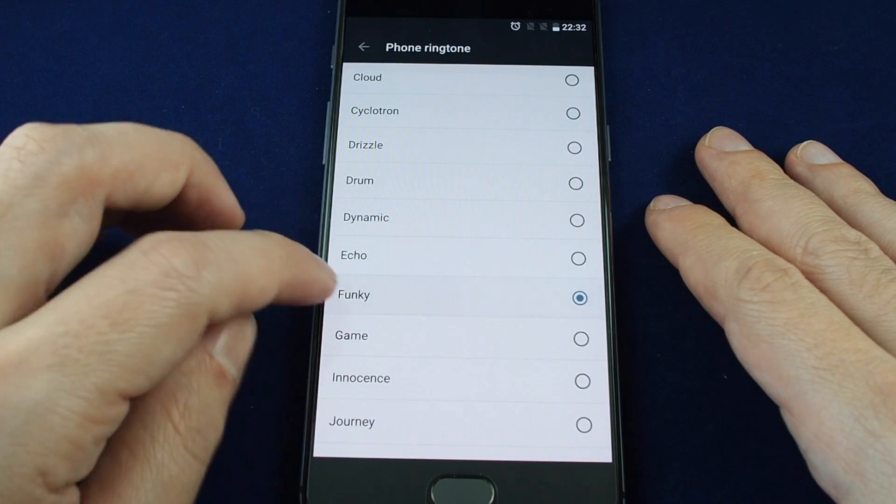
click(363, 47)
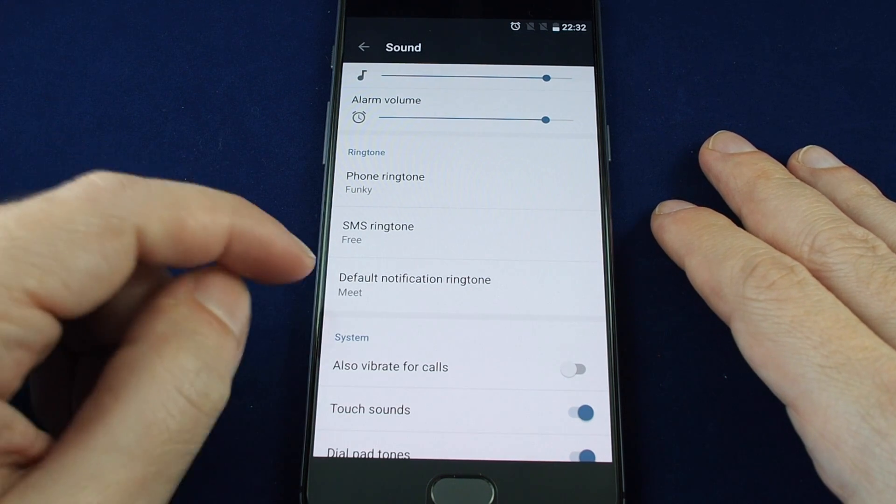
click(385, 176)
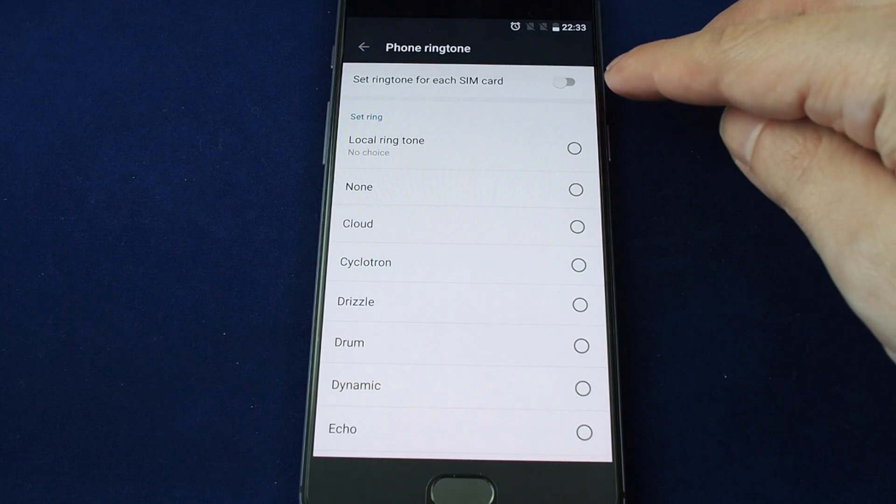
Step: Toggle the 'Set ringtone for each SIM card' switch
click(566, 82)
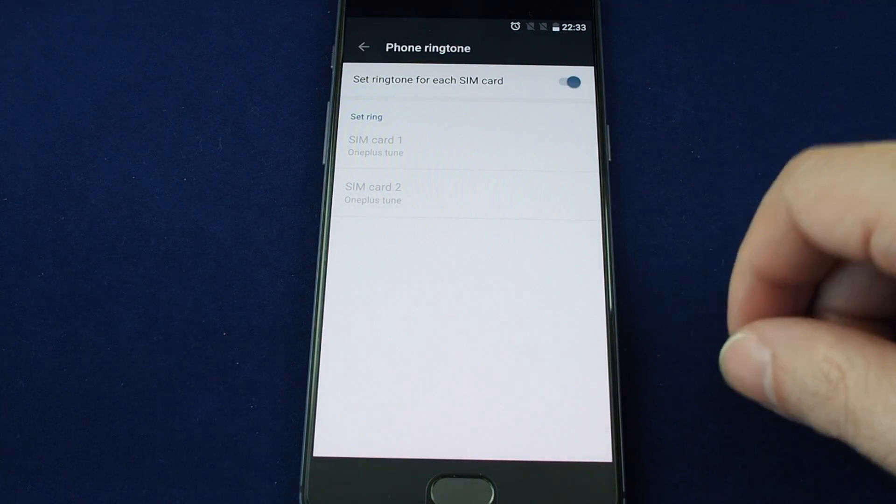
click(566, 81)
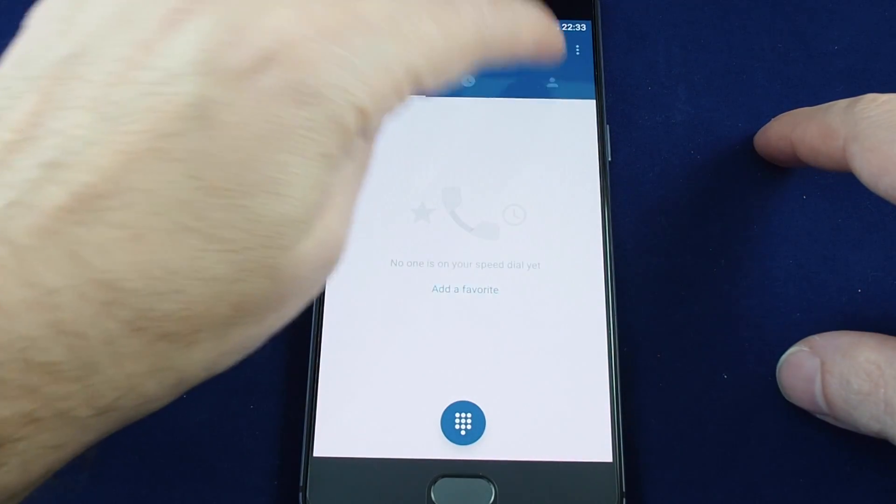
Step: Switch the Phone app to the Contacts list to reach Joe Blow
click(551, 81)
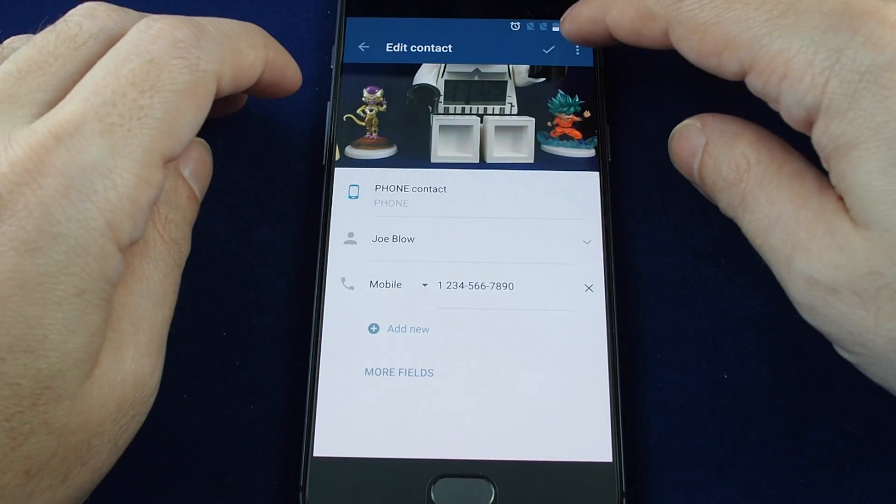
Step: Set Joe Blow's ringtone to Cloud through the contact's overflow menu
click(577, 48)
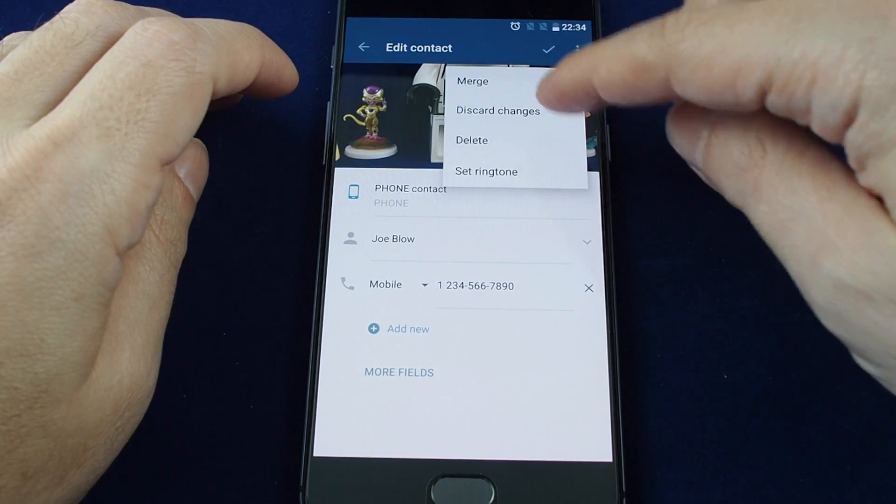
click(486, 171)
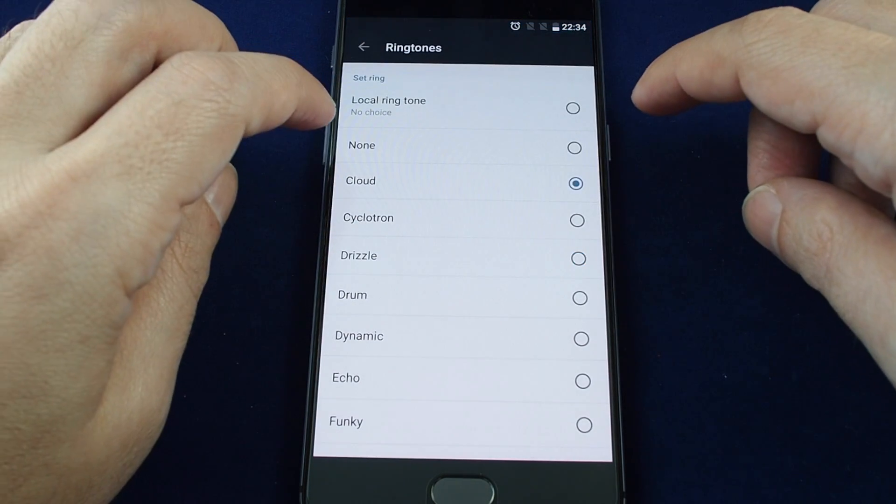
click(363, 48)
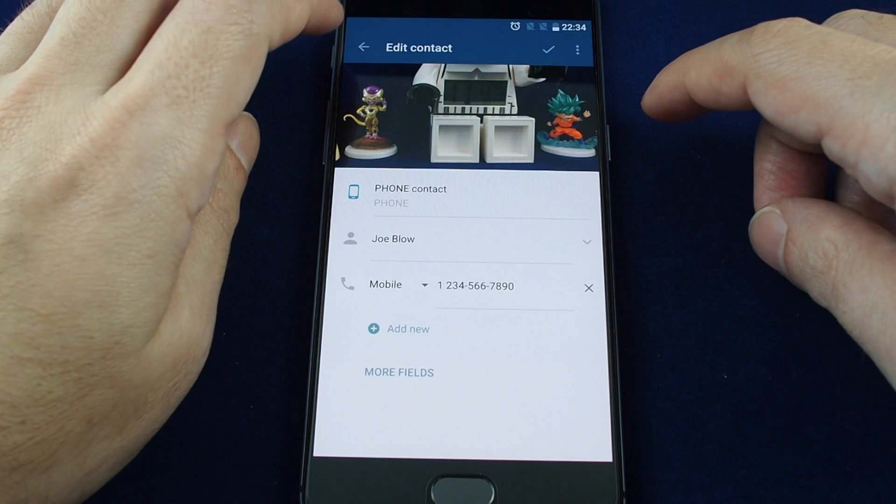